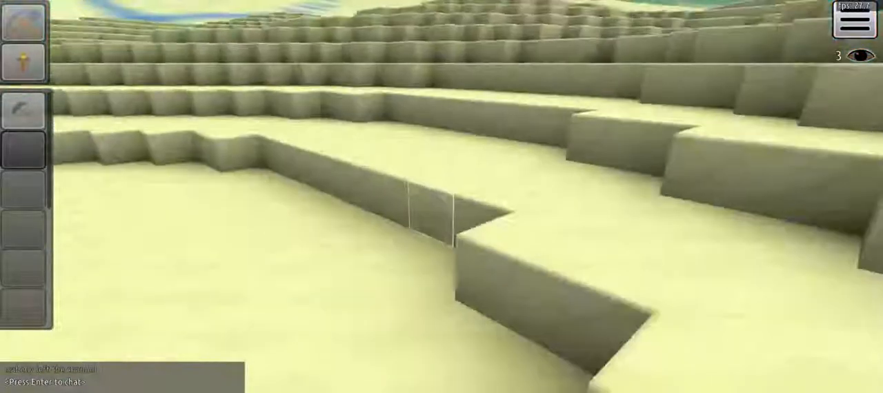
mouse_move(441, 196)
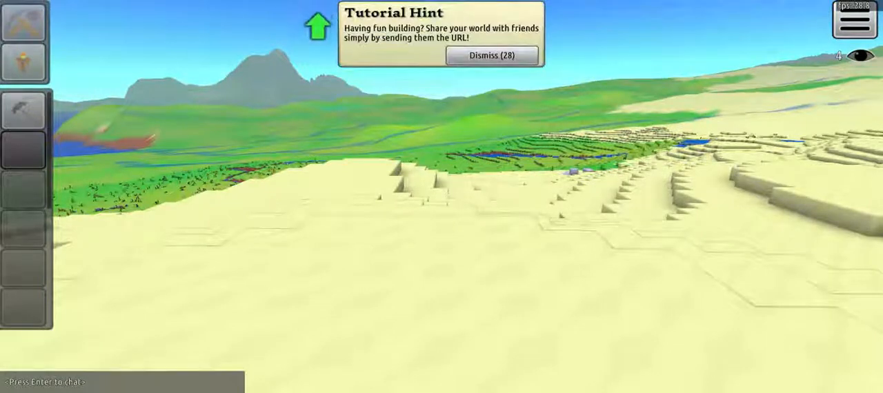
Step: Look over the sandy terraces and bring up the chat for a command
key("Enter")
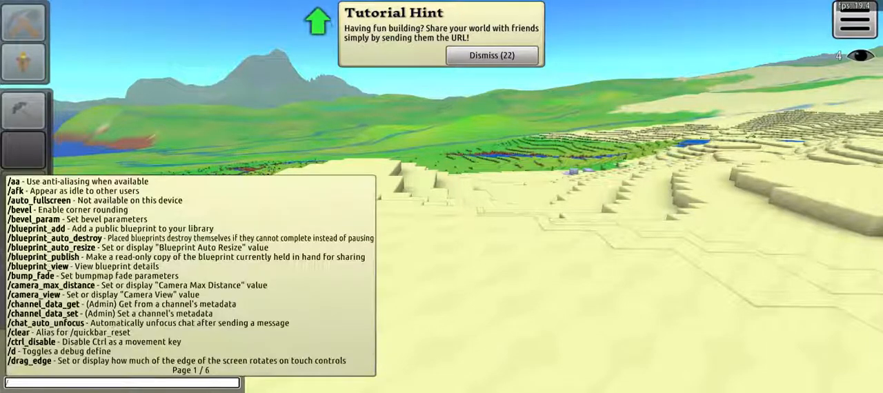
Step: Enter the /give item tool_dowser 1 command in chat
type("/give item")
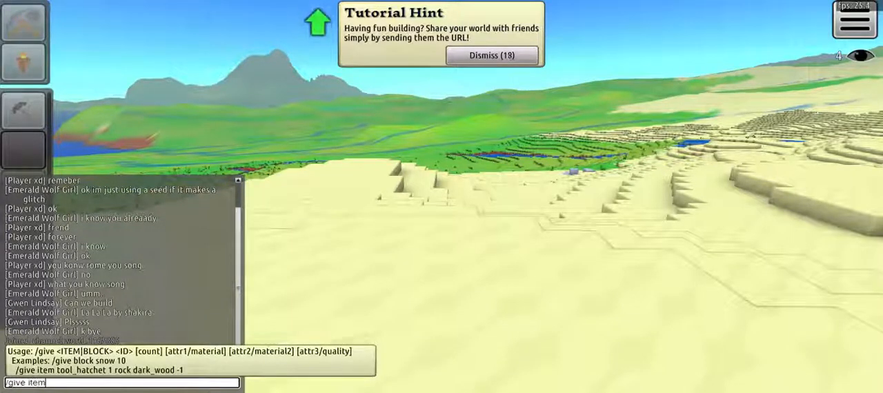
type("tool")
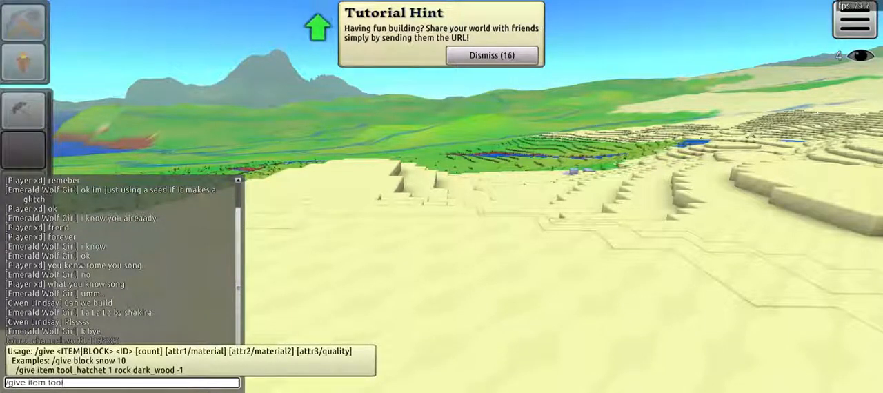
type("_do")
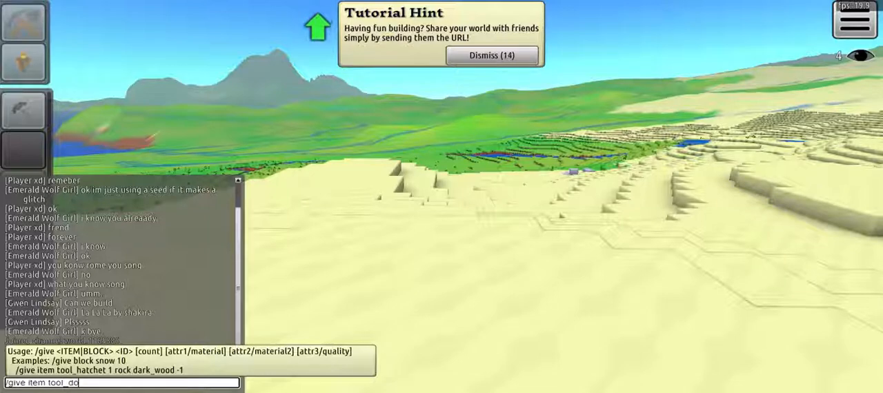
type("wser")
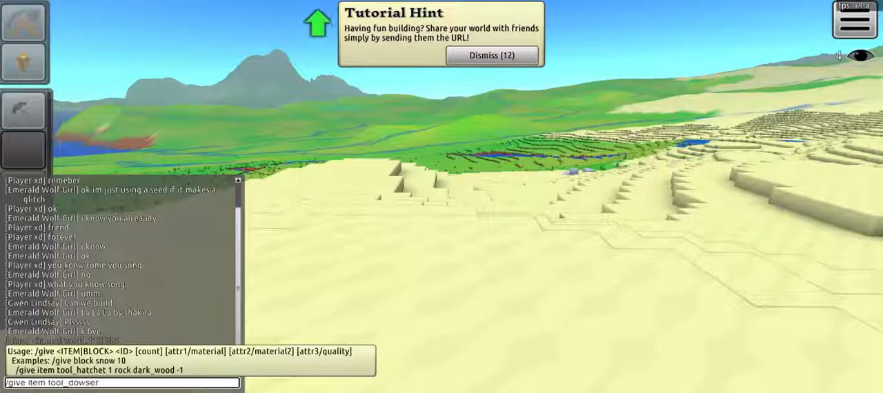
type("1 g")
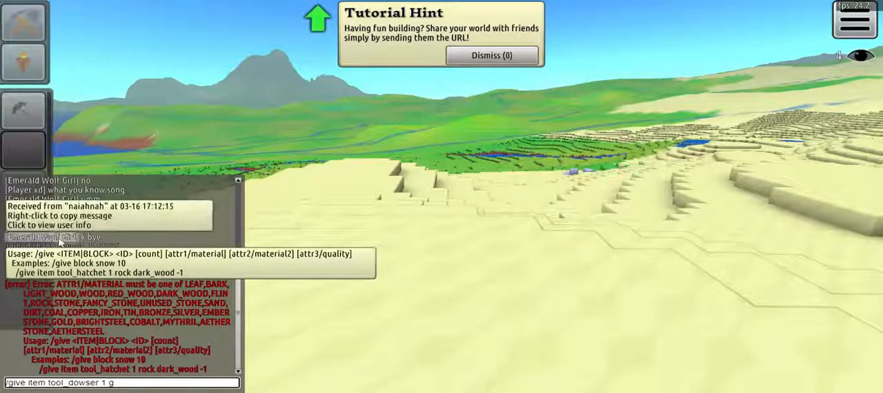
left_click(492, 56)
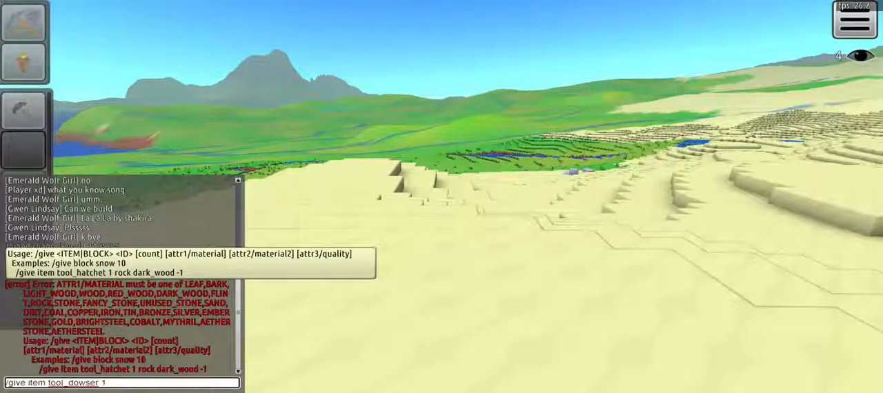
Step: Add the aethersteel material arguments and submit, receiving an Aethersteel Dowser
type("aethersteel")
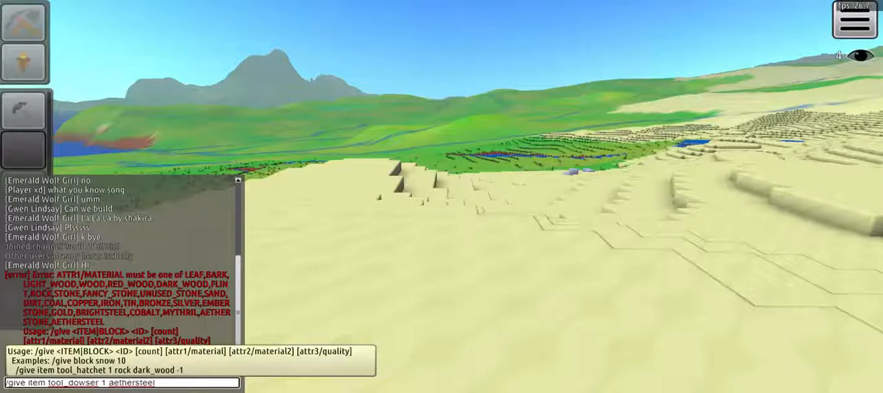
type("aetherstone")
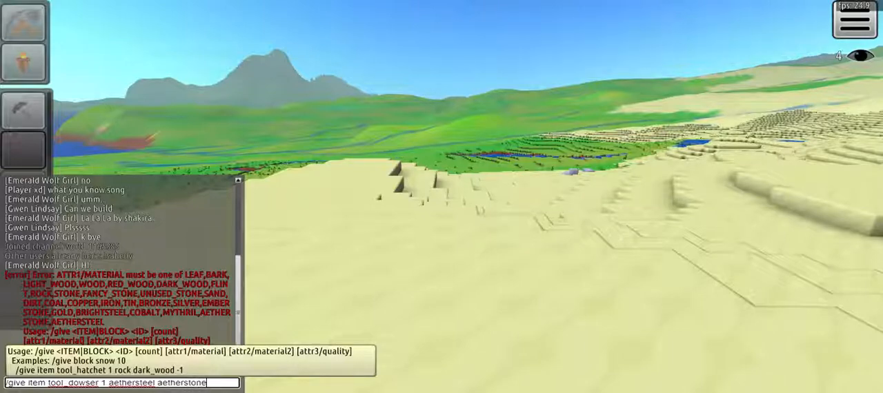
key("Return")
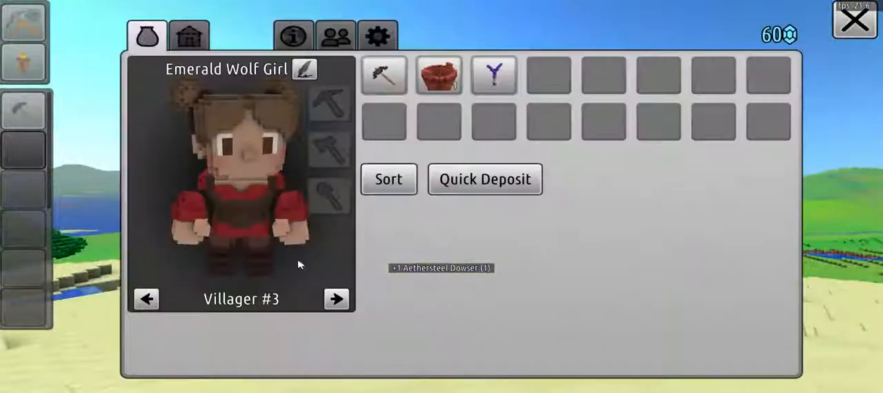
Step: Move the Aethersteel Dowser to the quickbar and use it over the sand
left_click(493, 74)
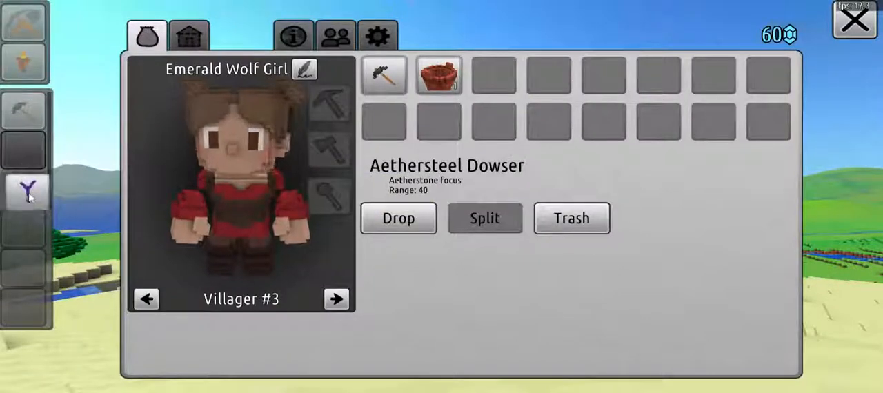
left_click(854, 20)
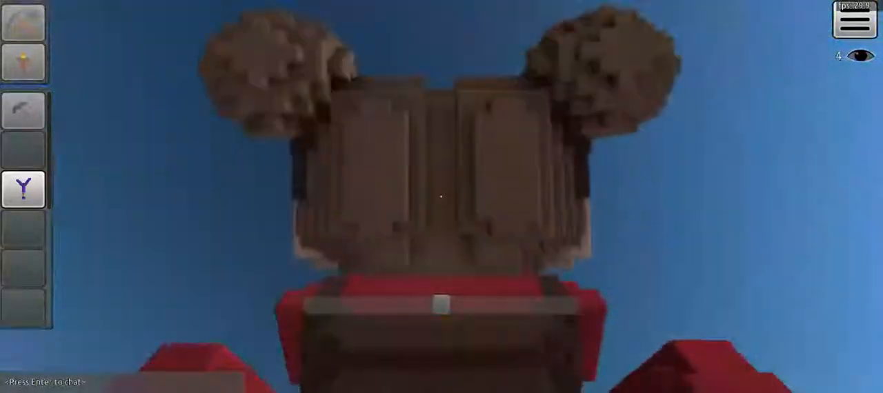
mouse_move(441, 196)
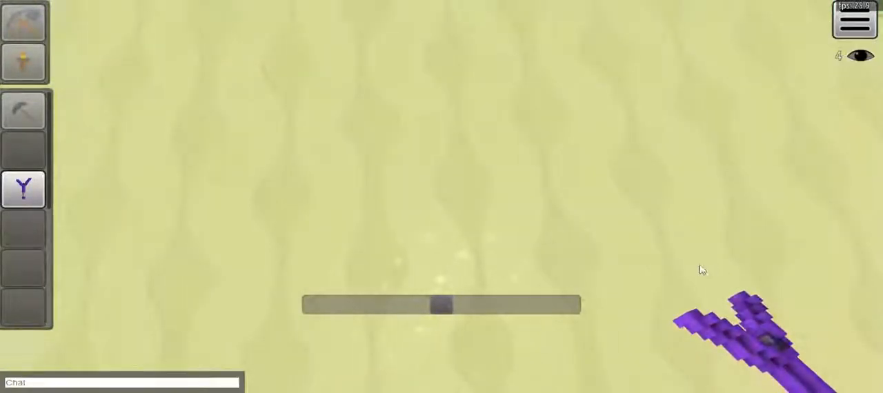
mouse_move(770, 338)
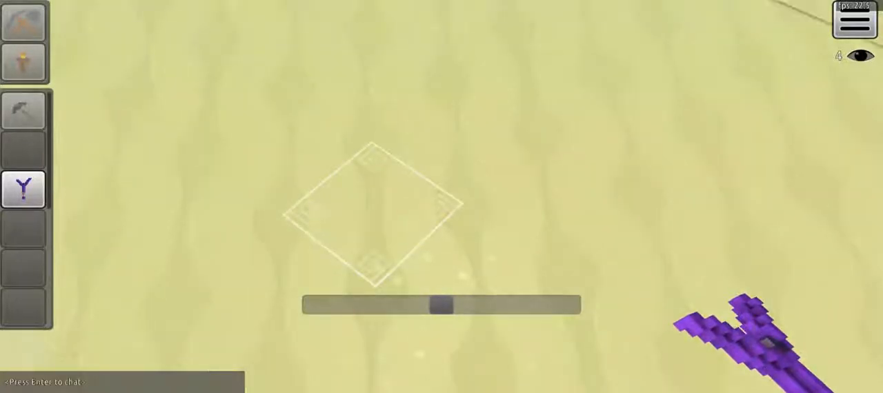
key("enter")
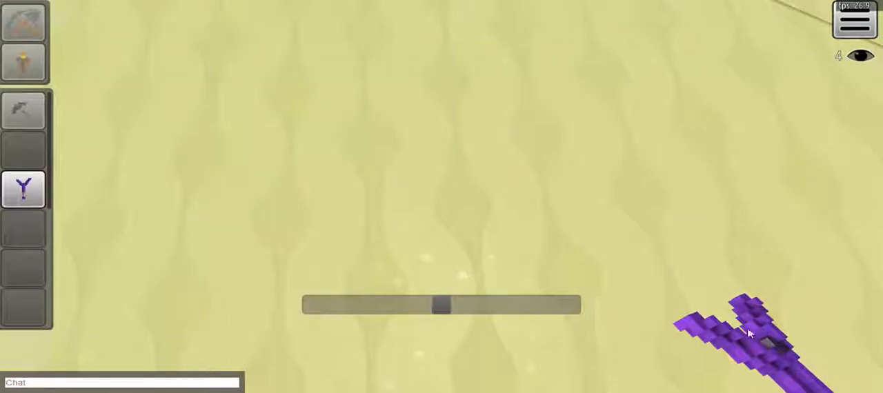
mouse_move(306, 153)
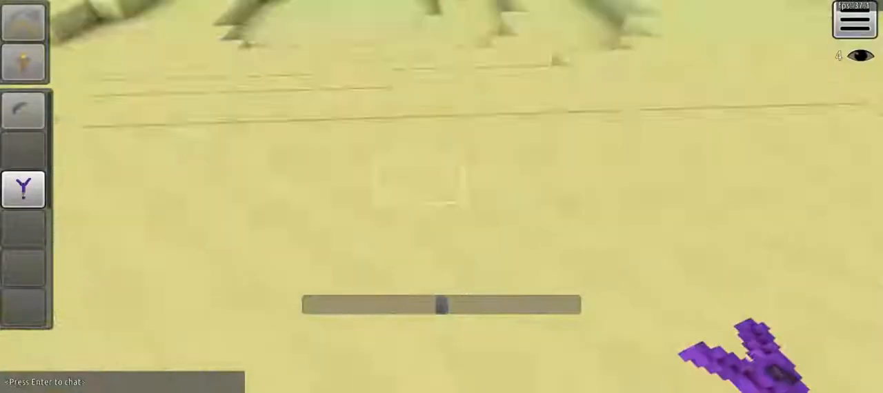
left_click(854, 20)
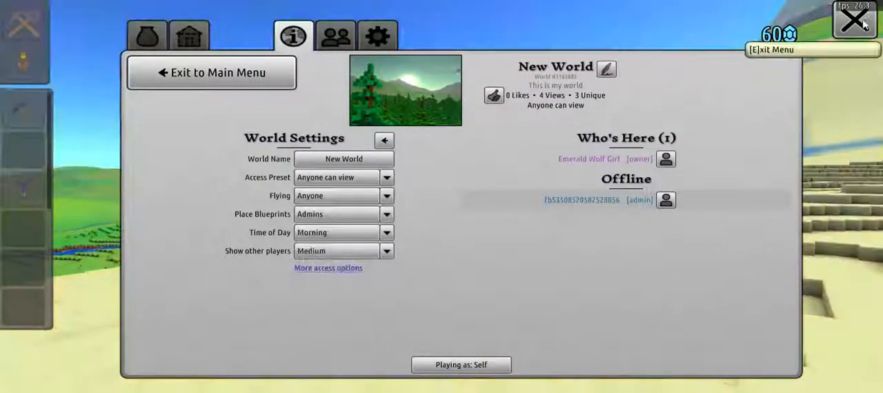
left_click(854, 19)
type("/give item t")
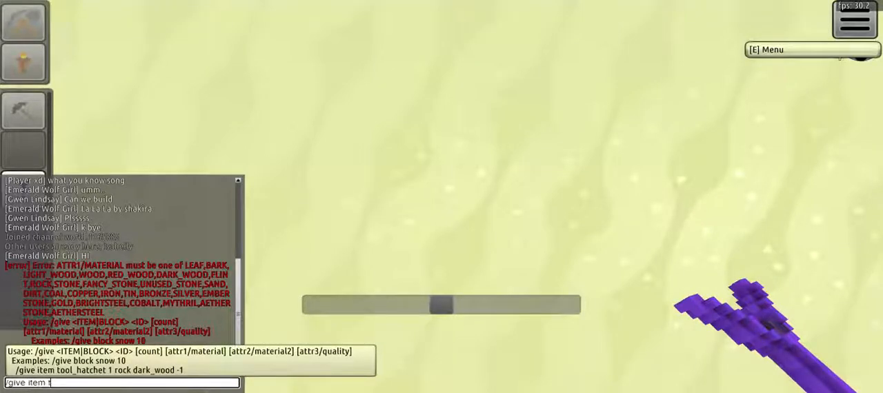
Step: Submit /give item tool_dowser 1 with brightsteel and sand material arguments, hitting an invalid ID error
type("ool_")
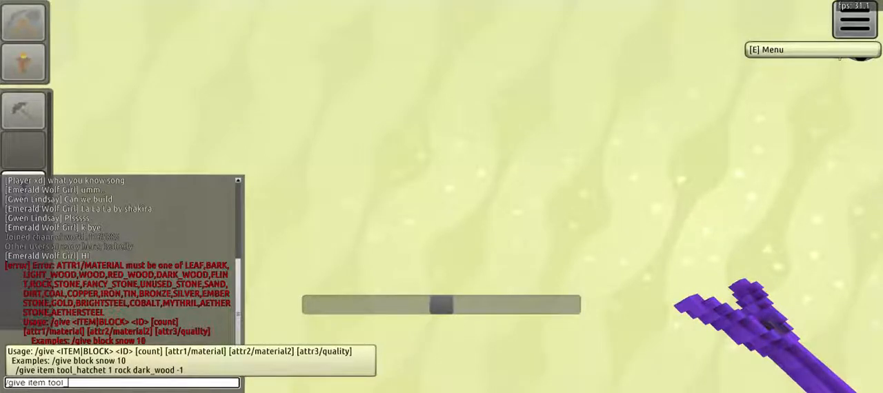
type("dow")
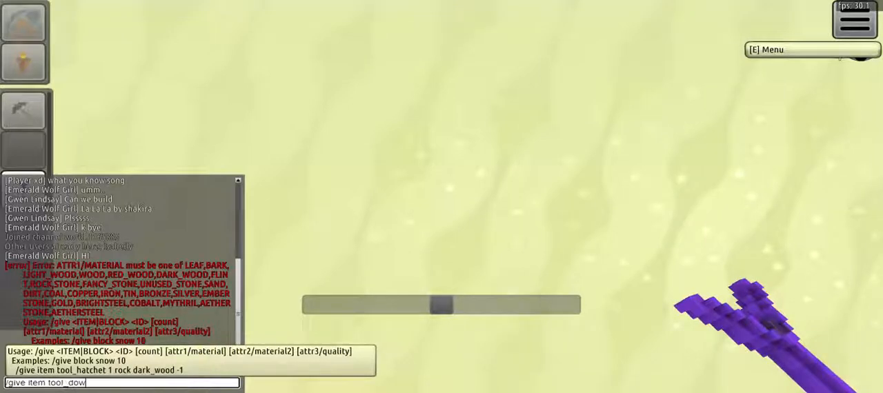
type("ser")
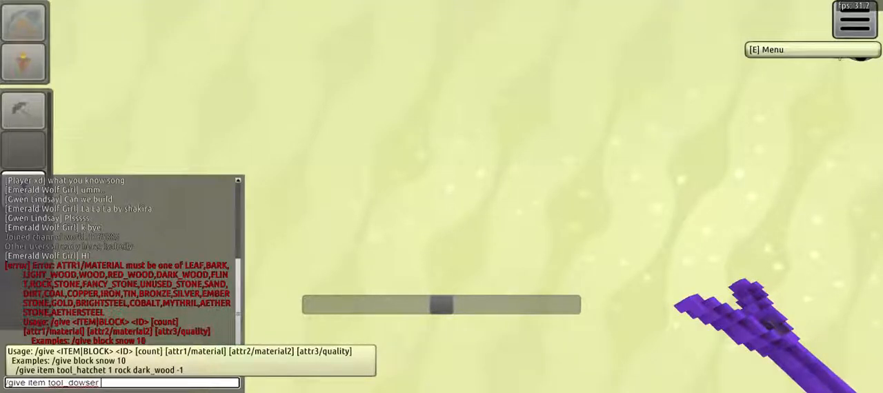
type("1")
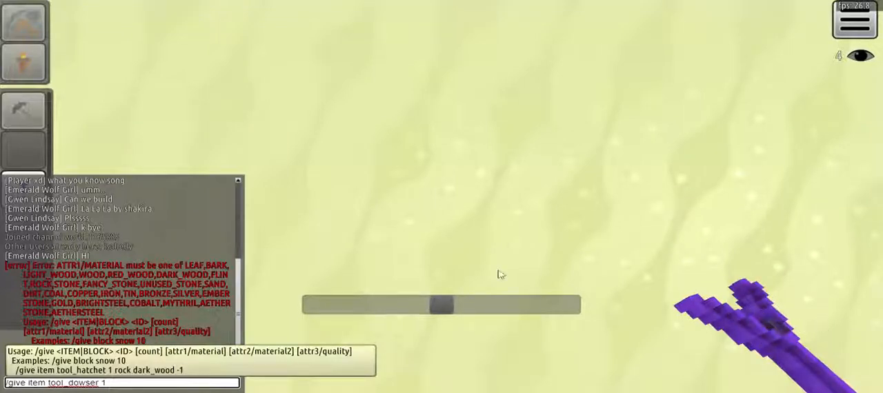
mouse_move(775, 94)
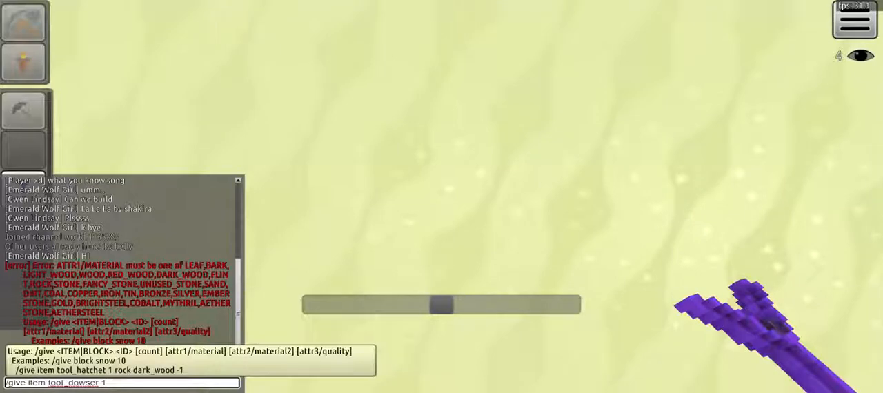
type("brigh")
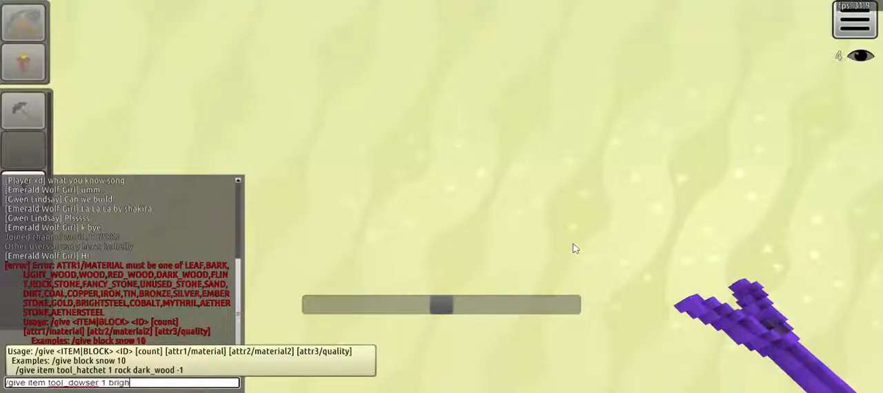
type("tsteel")
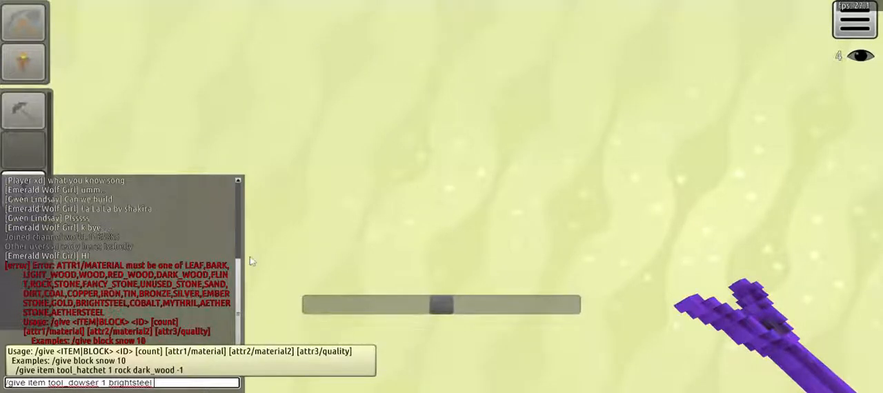
type("sand")
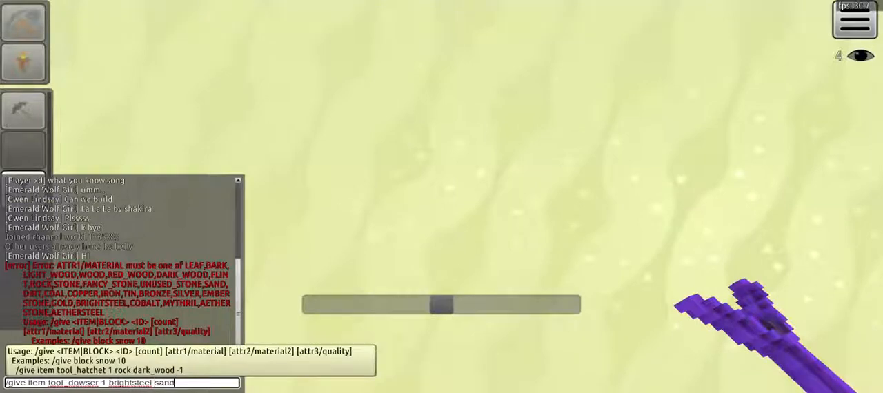
key("Return")
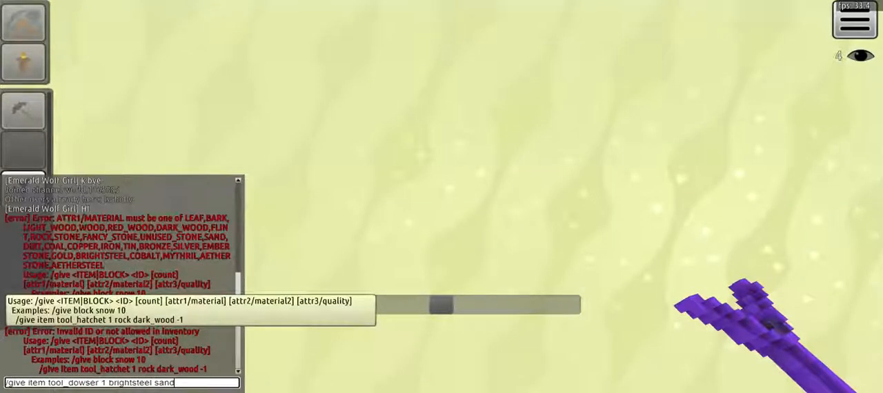
Step: Retype the command with the brightsteel material spelled out to get the Sand Dowser
key("BackSpace")
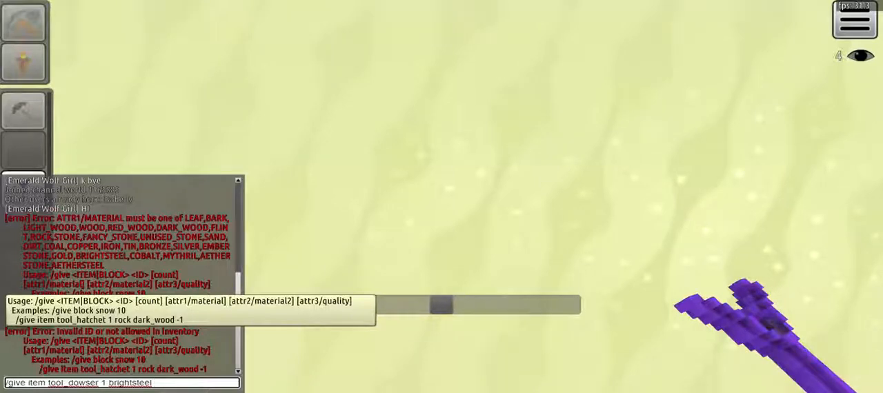
type("b")
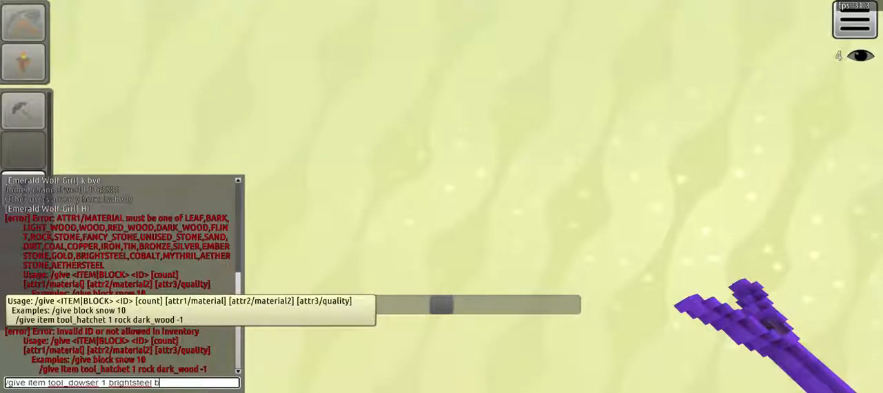
type("rights")
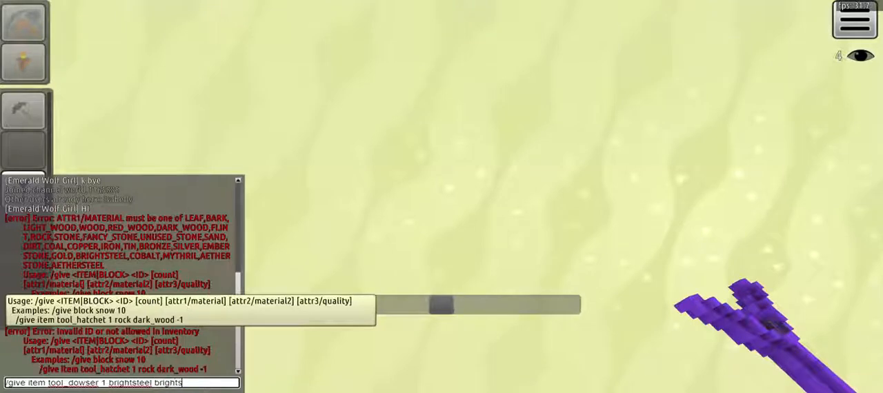
type("teel")
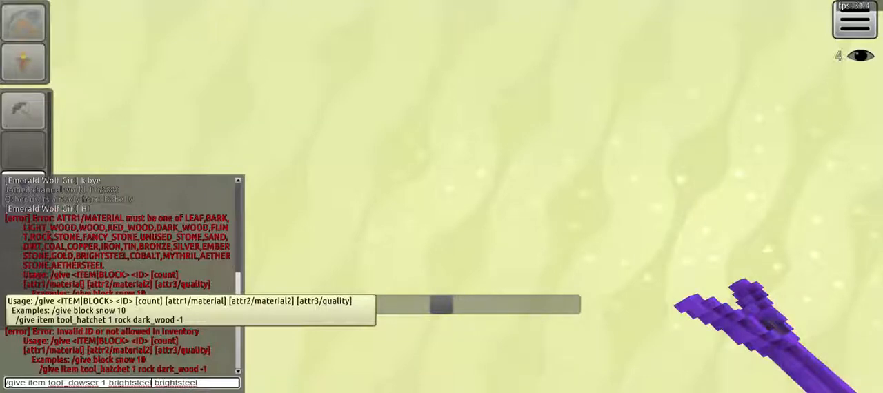
type("bri")
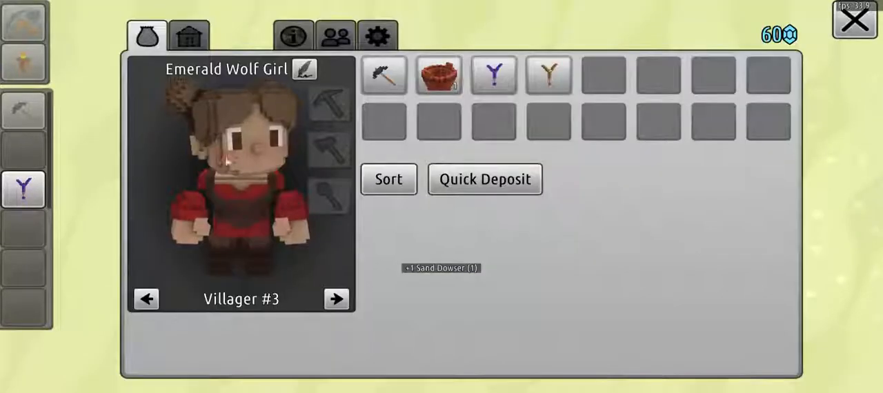
Step: Place the Sand Dowser into the quickbar and reopen chat for another give command
left_click(548, 75)
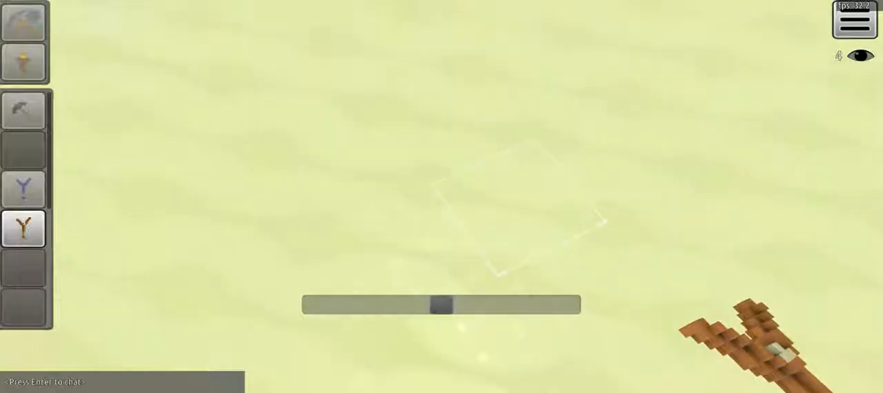
key("enter")
type("/give item tool-")
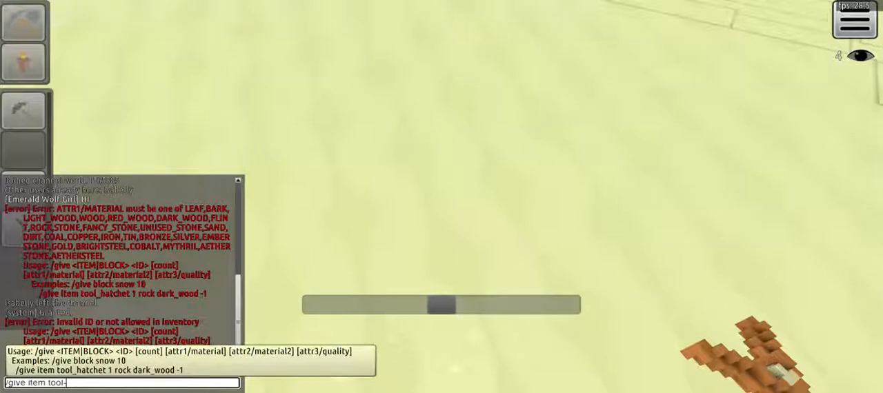
Step: Submit /give item tool_dowser 1 brightsteel brightsteel, correcting the spelling, to receive a Brightsteel Dowser
type("_")
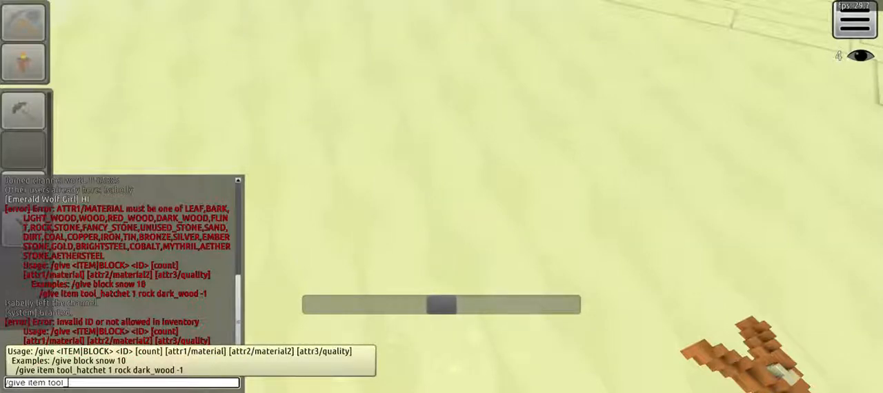
type("dowser")
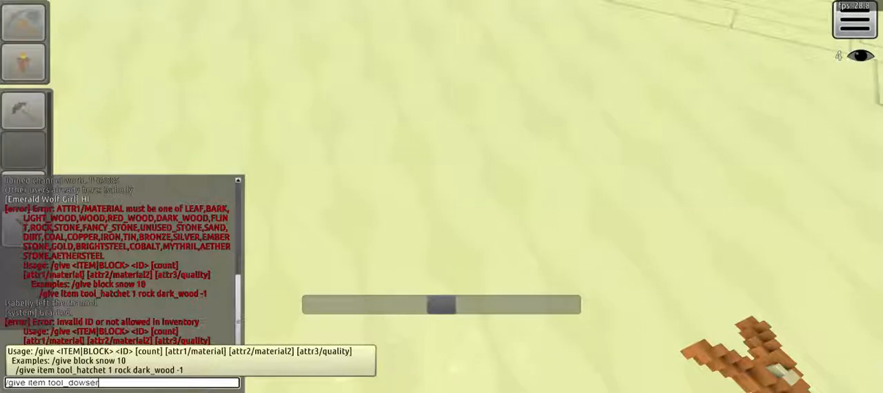
type("1")
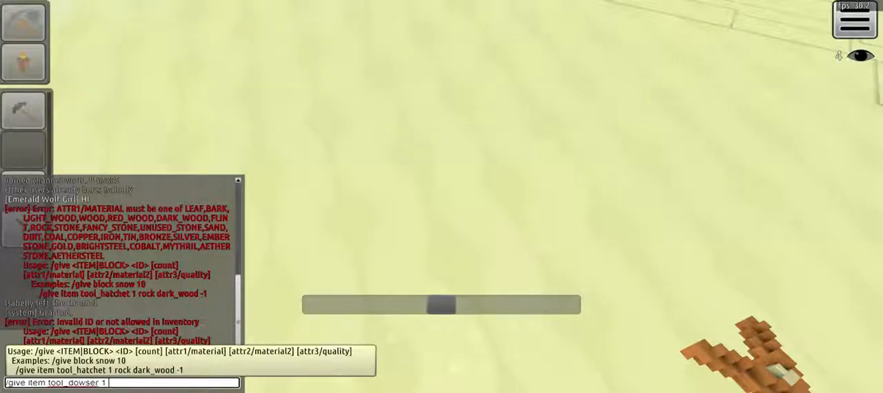
type("br")
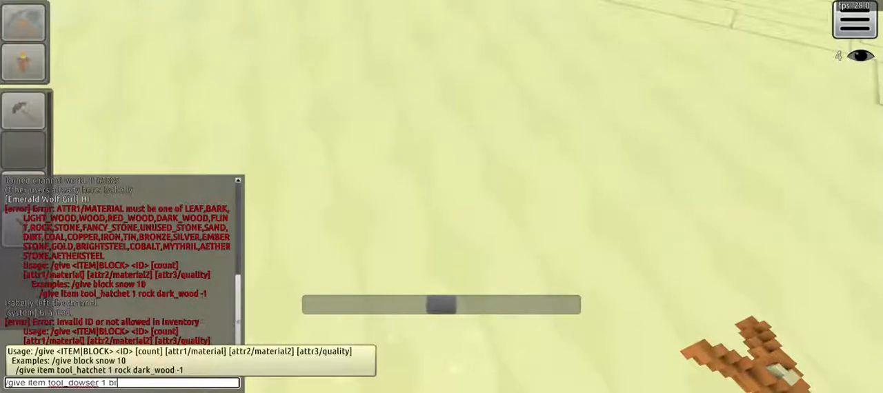
type("rightel")
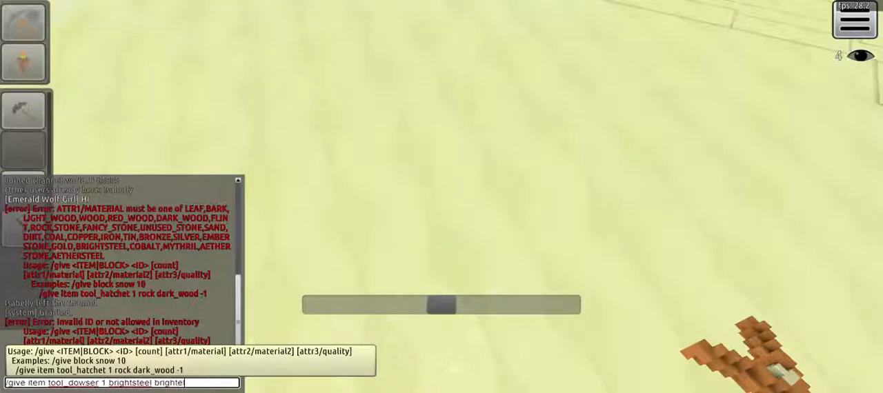
type("ee")
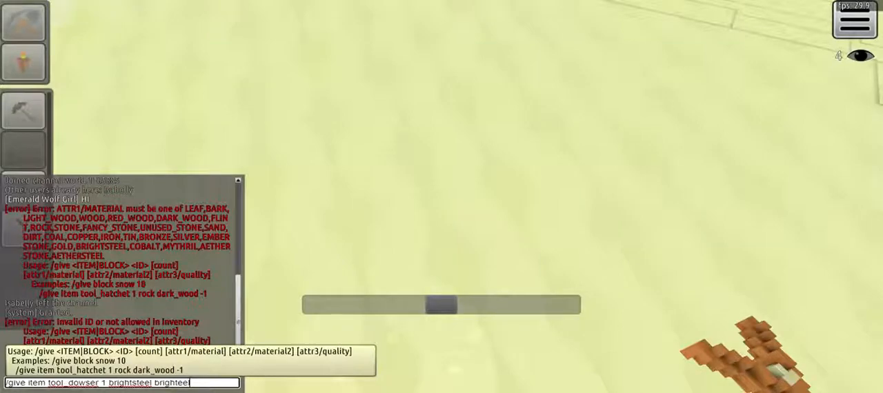
key("Return")
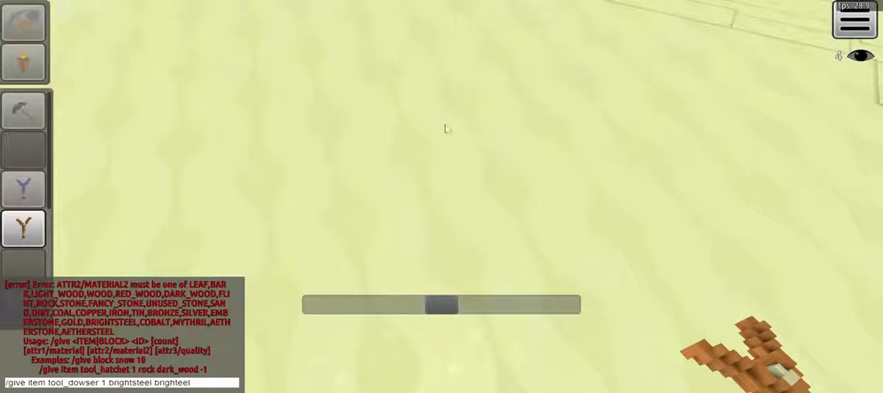
key("Return")
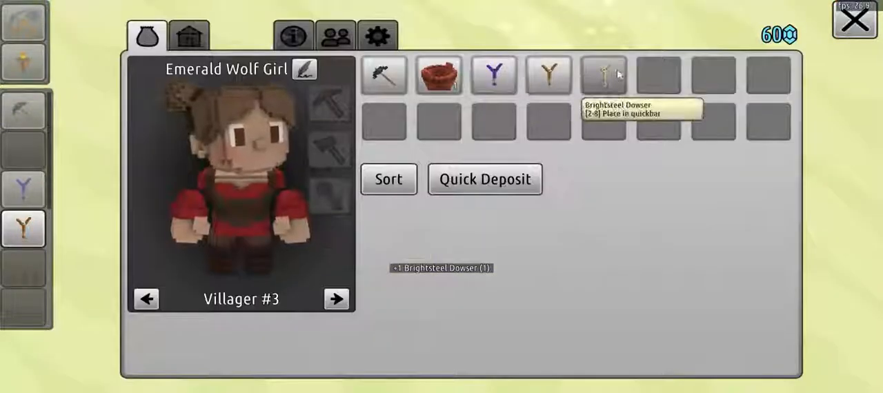
Step: Inspect the Brightsteel Dowser and assign it to a quickbar slot
left_click(603, 75)
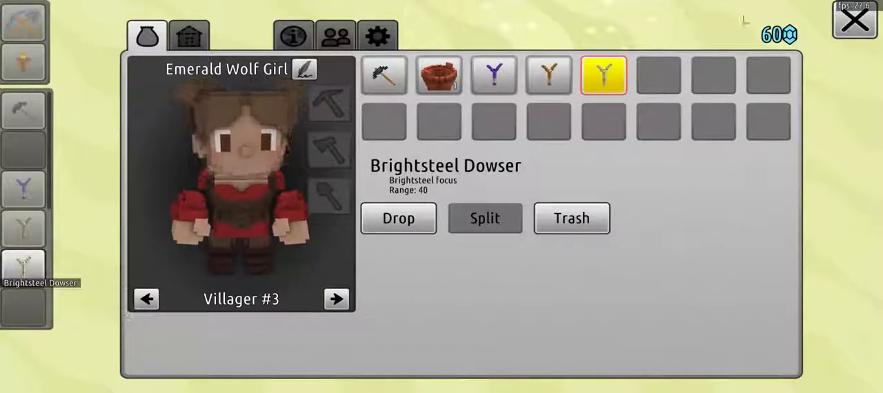
left_click(854, 20)
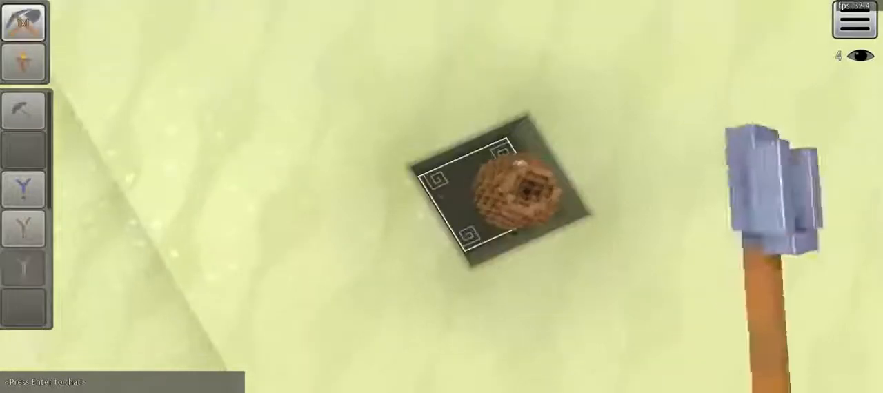
Step: Place the clay pot on the tile in the sand while holding a sand block
left_click(504, 196)
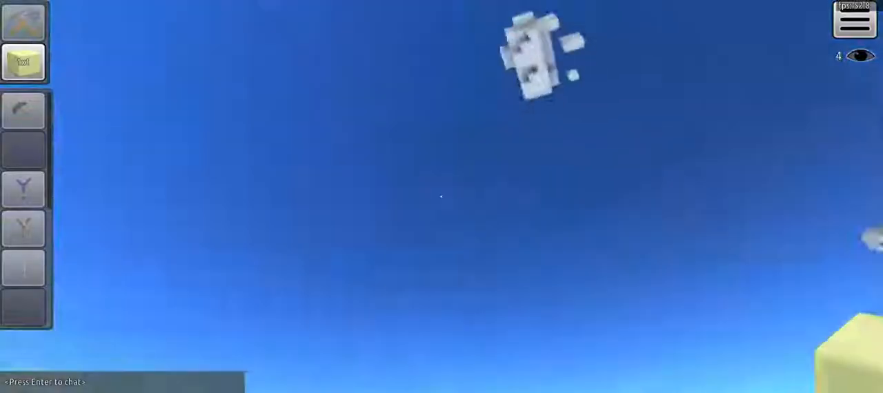
mouse_move(441, 195)
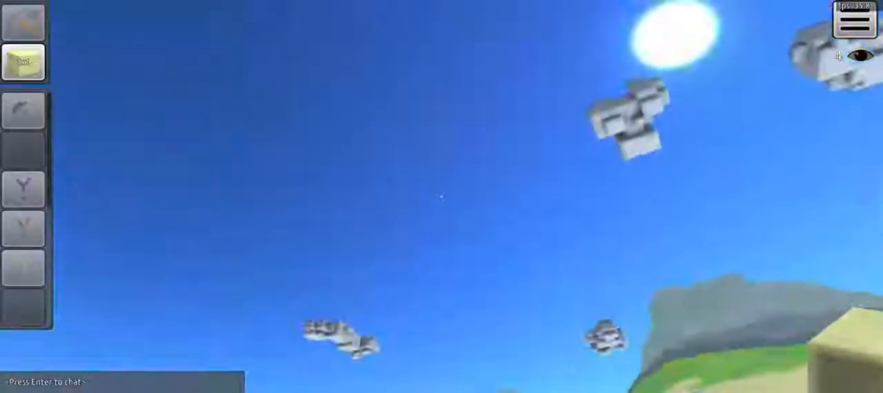